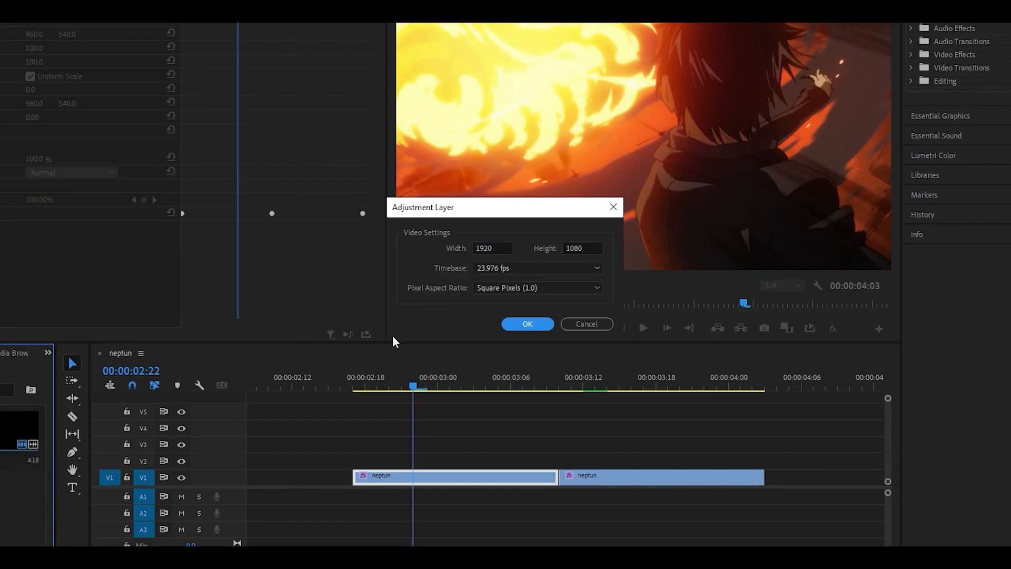
- Create the adjustment layer and trim it to one frame over the cut on V2
left_click(526, 324)
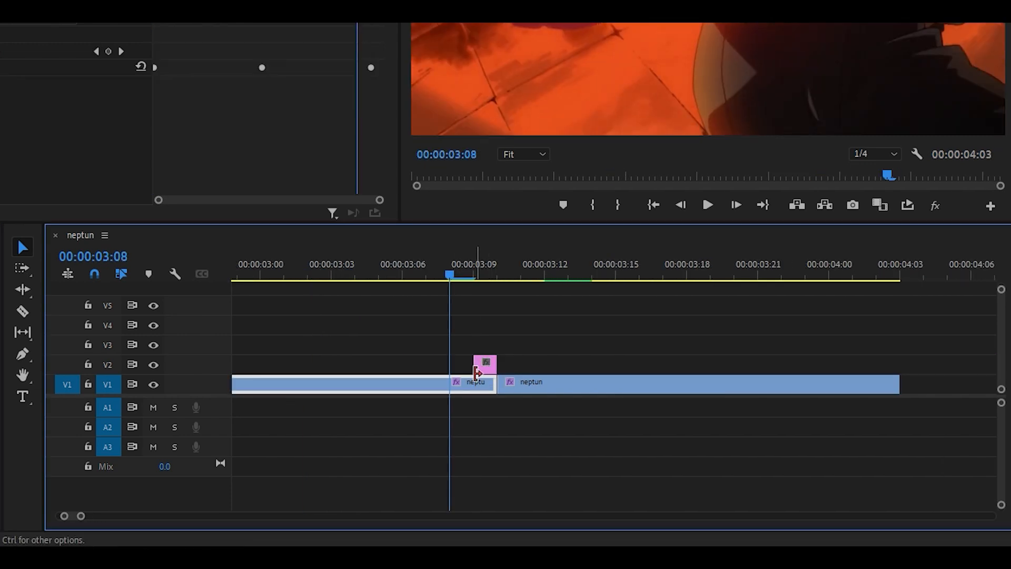
left_click_drag(483, 367, 467, 368)
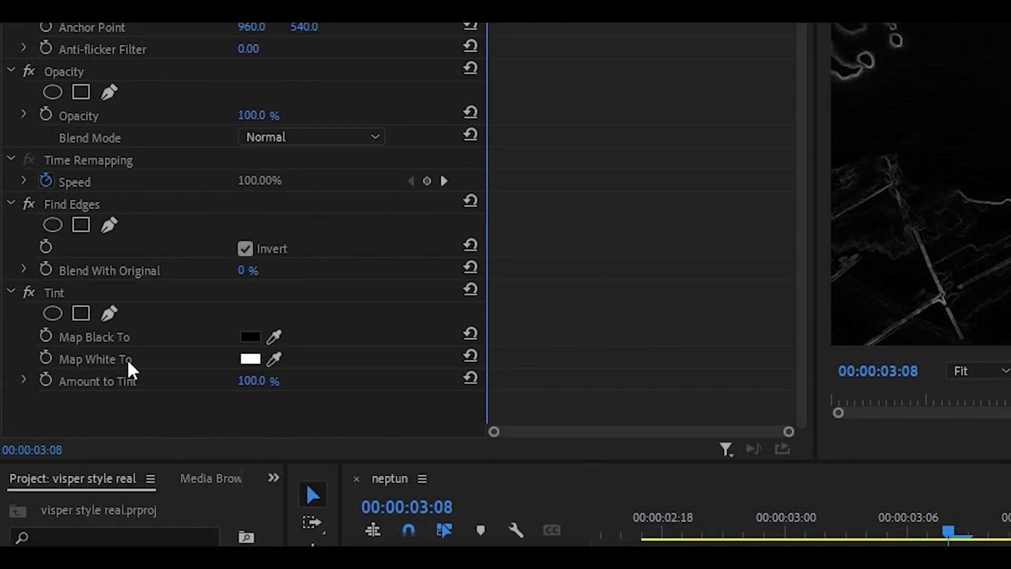
- Set Tint's Map White To colour to a strong saturated red in the Color Picker
left_click(251, 358)
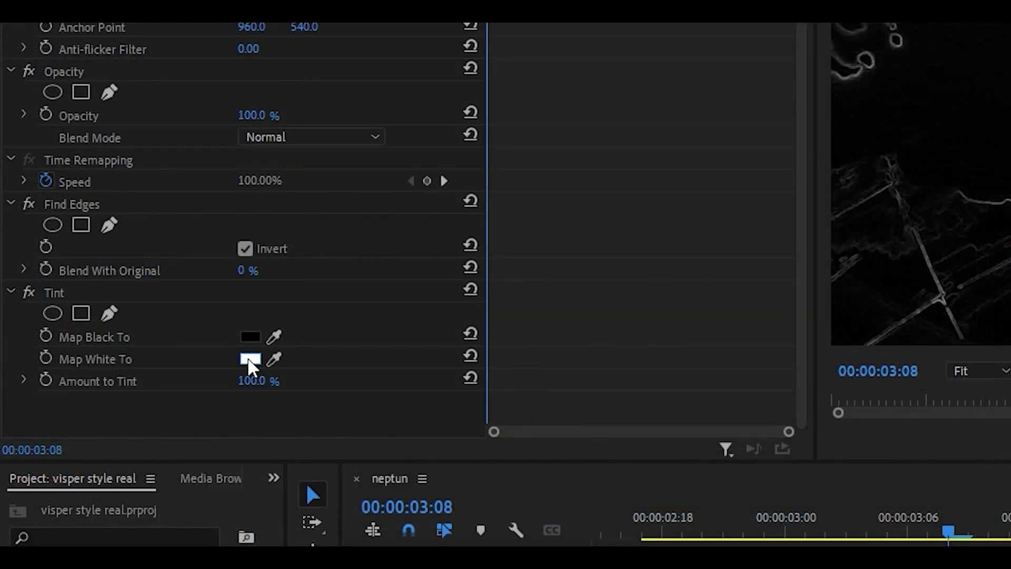
left_click(251, 358)
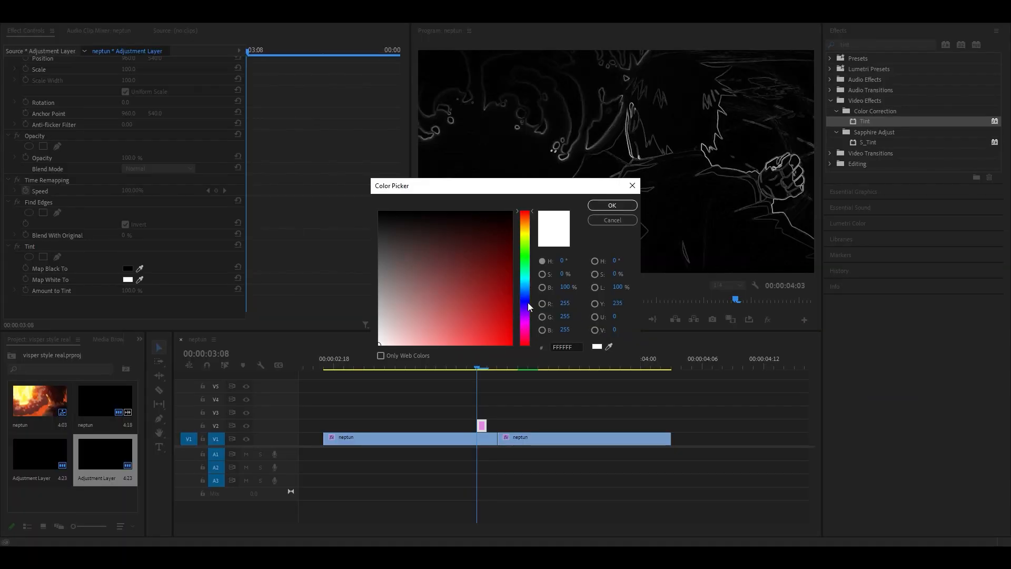
left_click(496, 335)
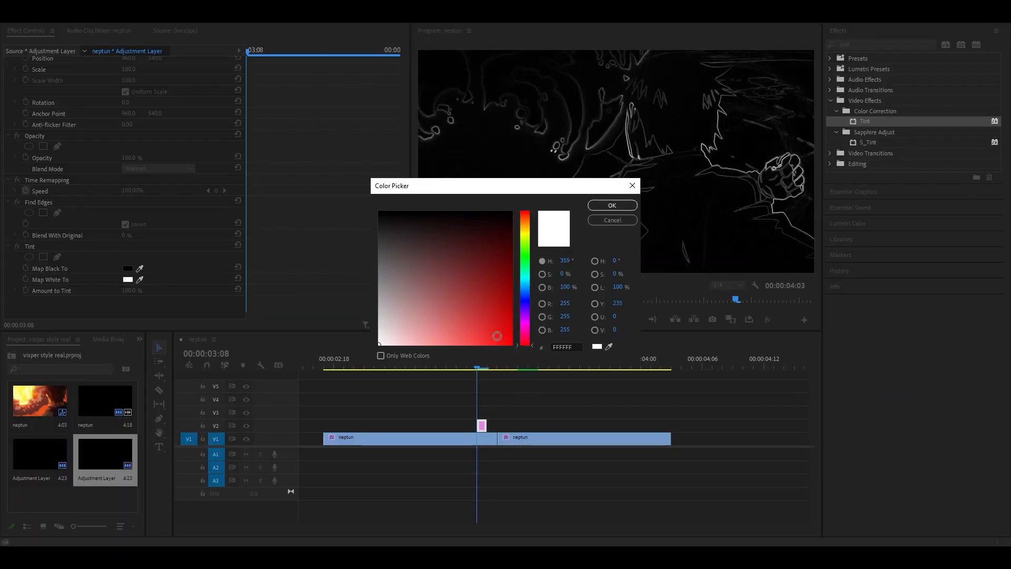
left_click(496, 334)
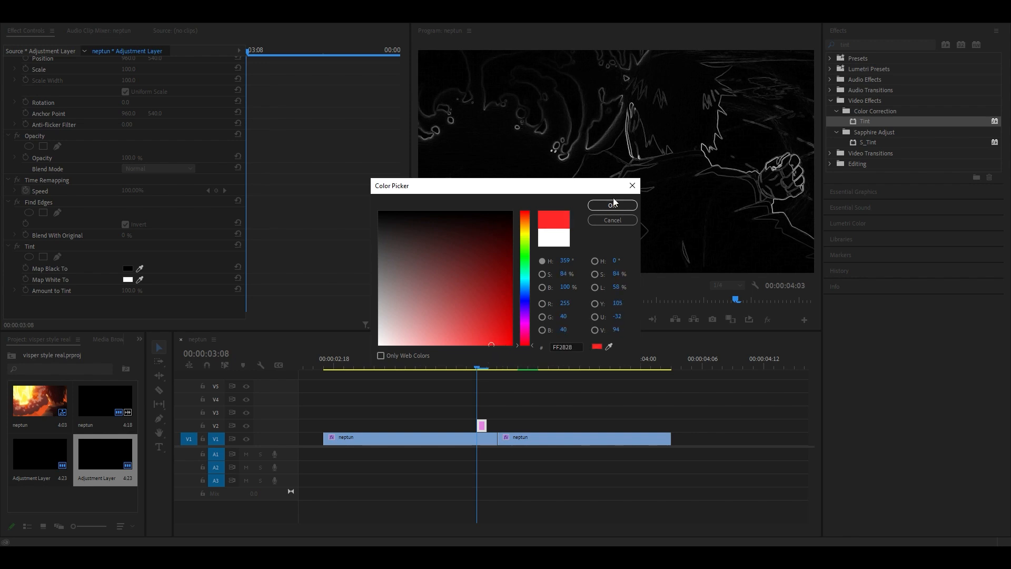
left_click(611, 205)
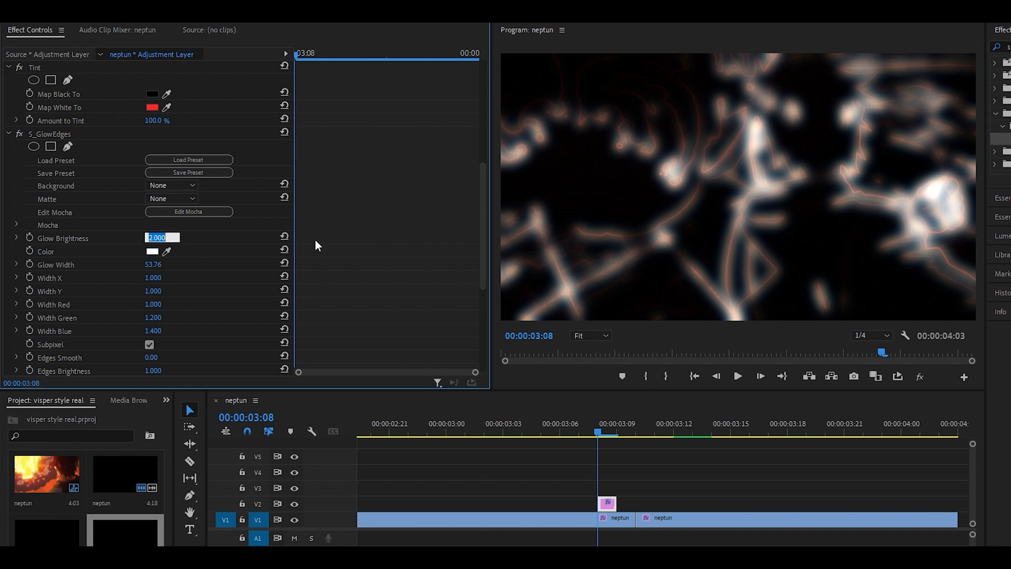
- Set S_GlowEdges Glow Brightness to 0.500 and its glow colour to red
type("0.500")
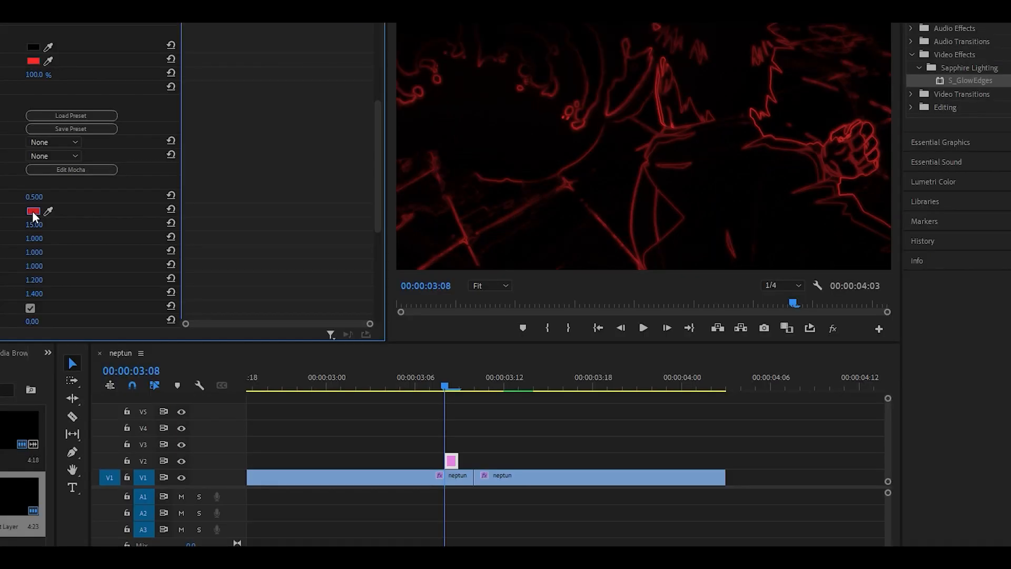
left_click(33, 212)
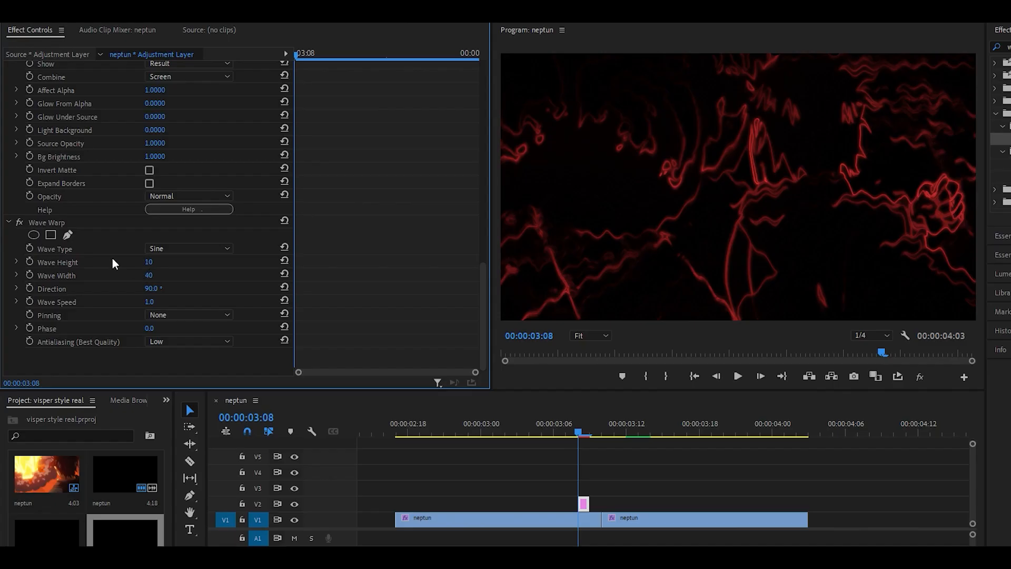
- Set Wave Warp to Smooth Noise waves with height 60 and width 15
left_click(188, 248)
type("60")
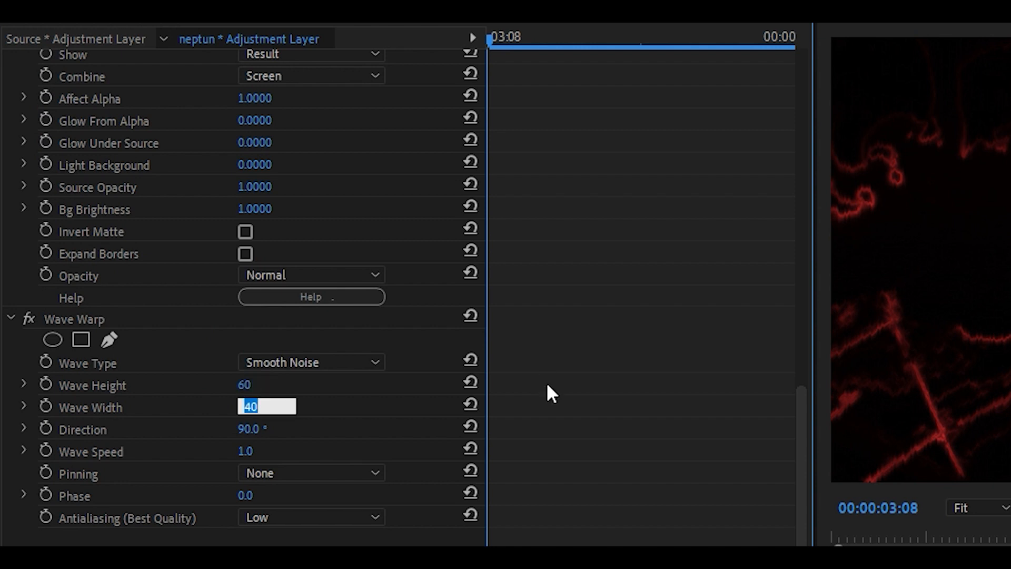
type("15")
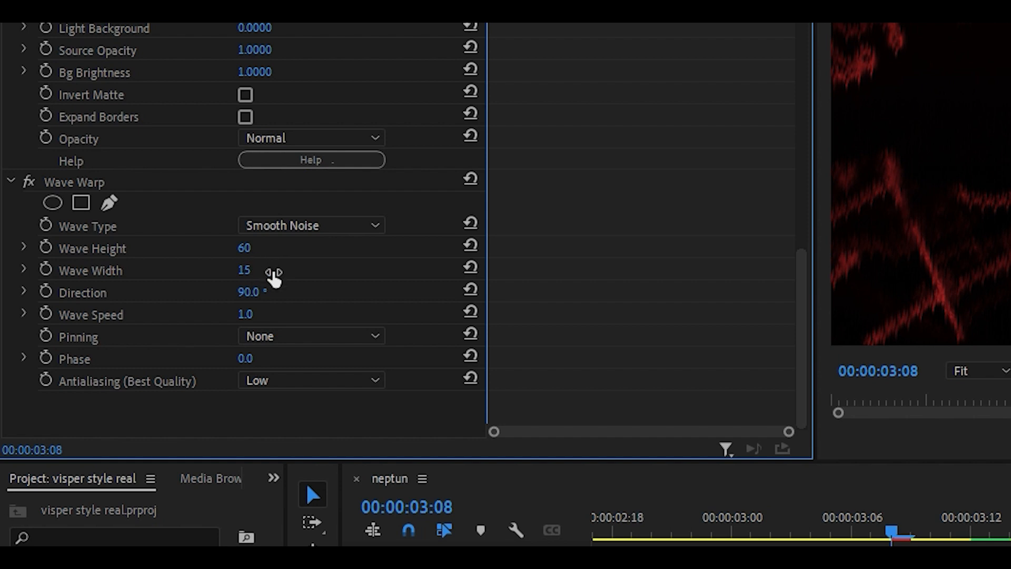
mouse_move(237, 345)
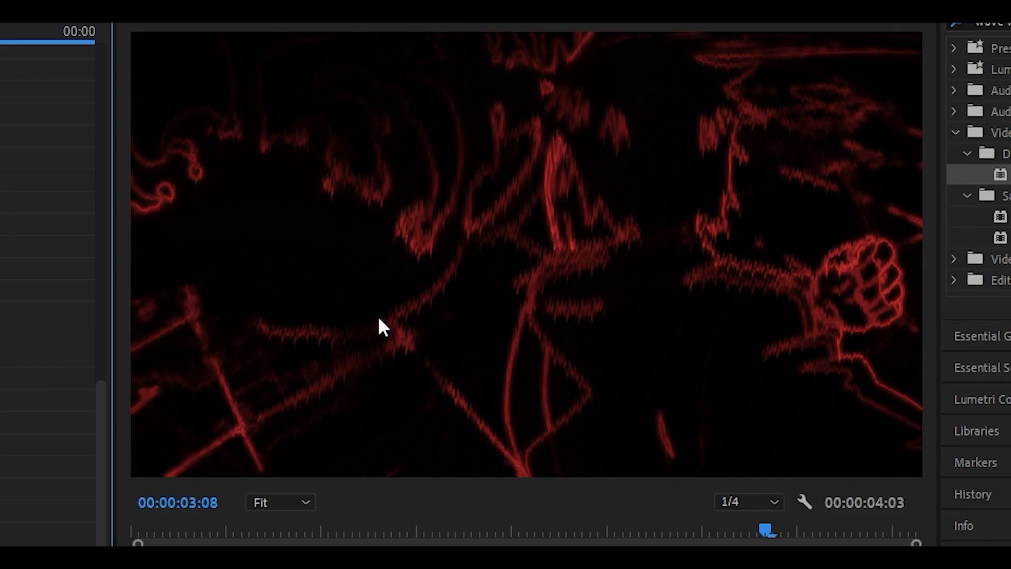
mouse_move(411, 277)
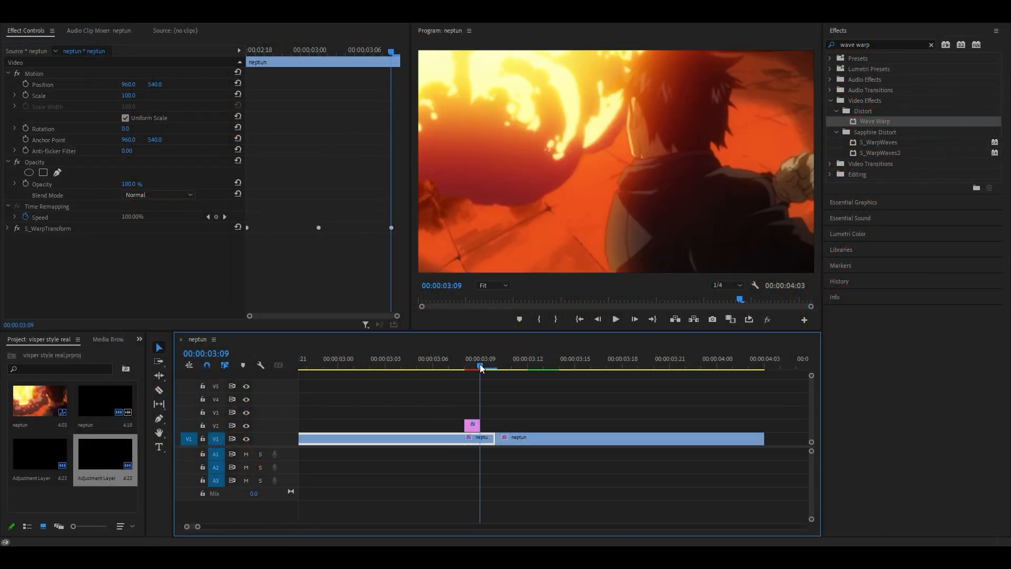
- Alt-drag a copy of the adjustment layer onto the next frame and bring up its Tint effect options
left_click(472, 425)
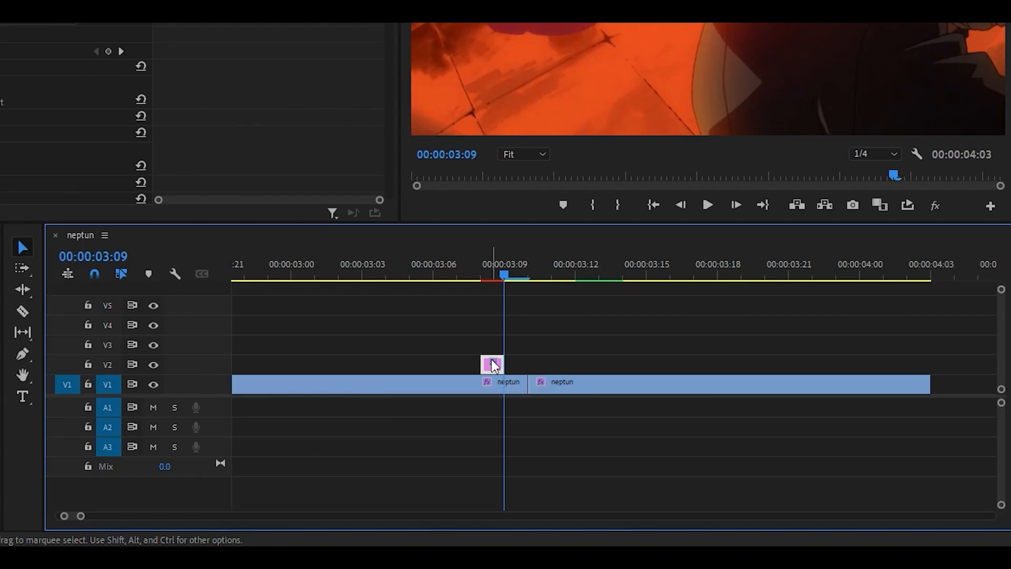
left_click_drag(491, 365, 520, 373)
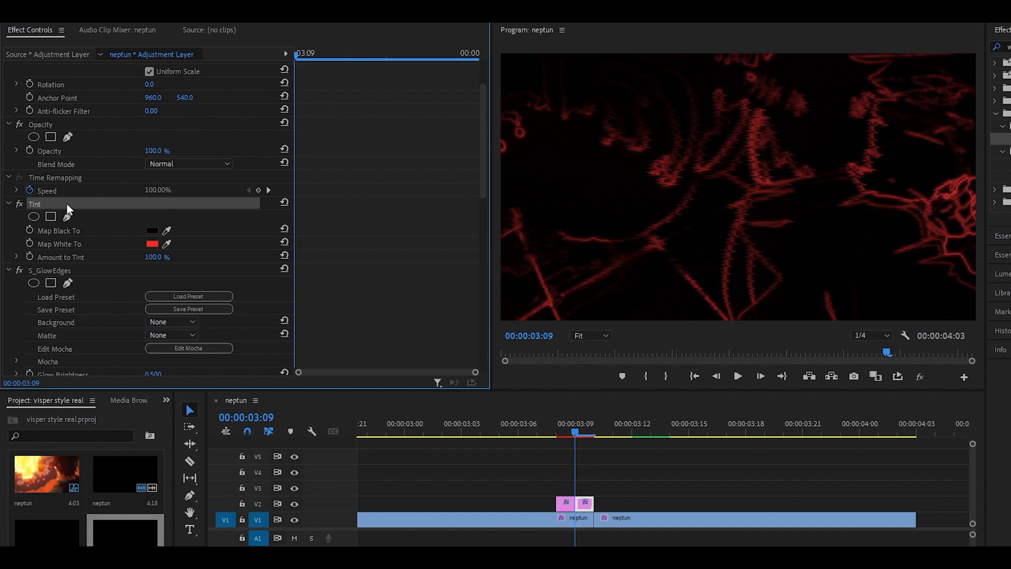
right_click(33, 203)
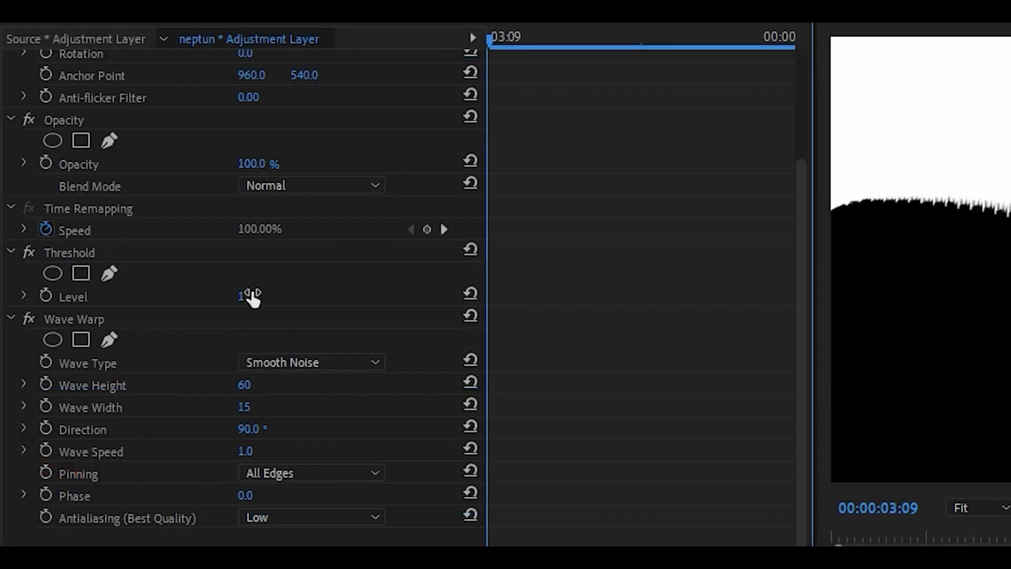
- Lower the second layer's Threshold level to 1 for a stark black-and-white frame
left_click_drag(258, 296, 242, 296)
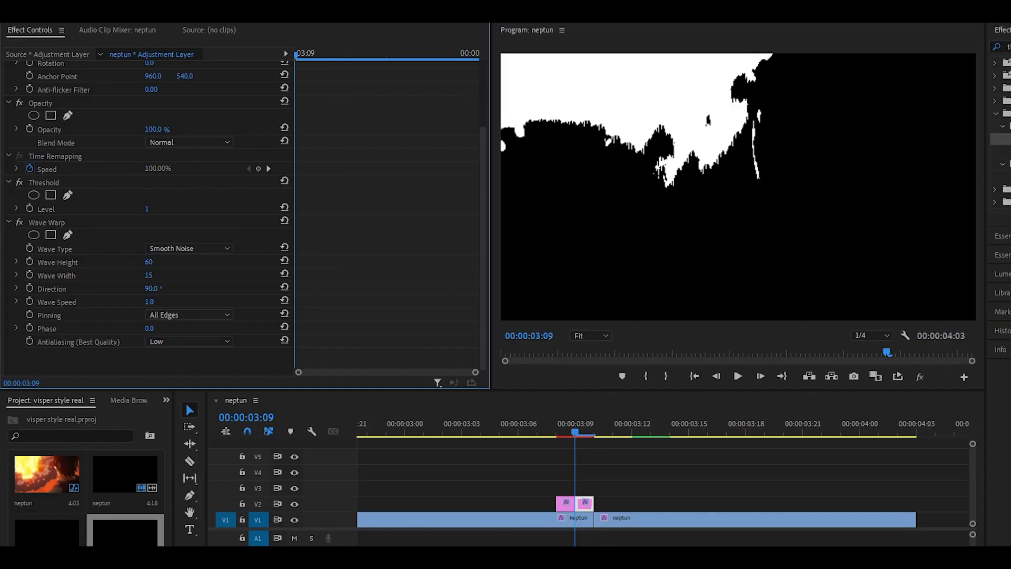
left_click_drag(148, 208, 145, 209)
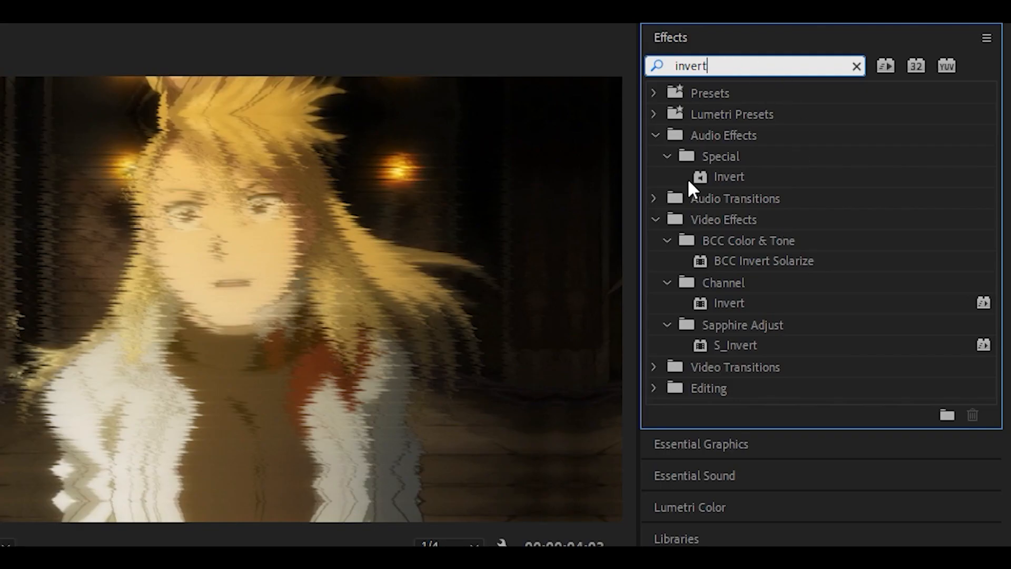
- Apply Channel Invert to the third layer and choose which channel it inverts
left_click(728, 302)
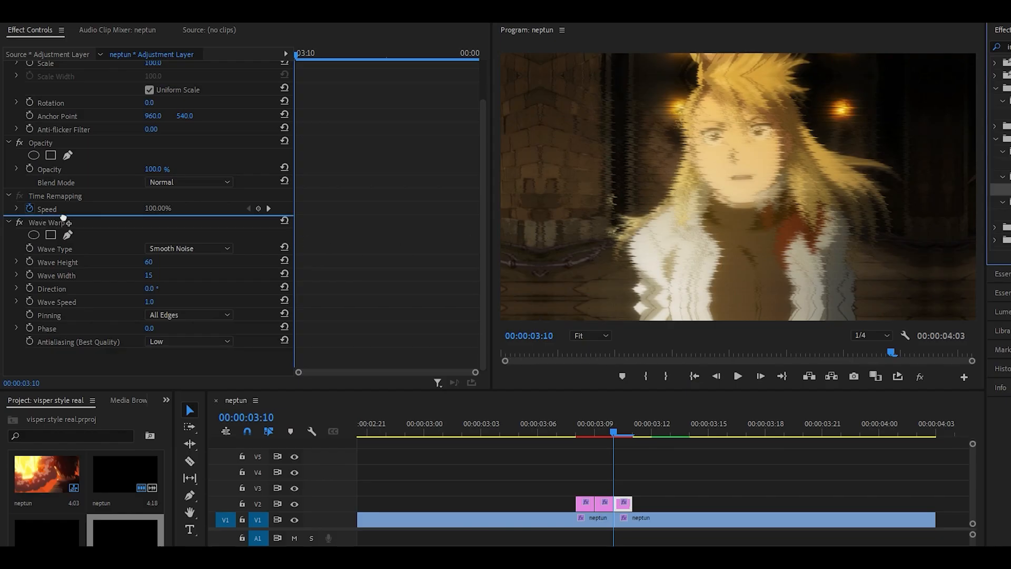
left_click(194, 248)
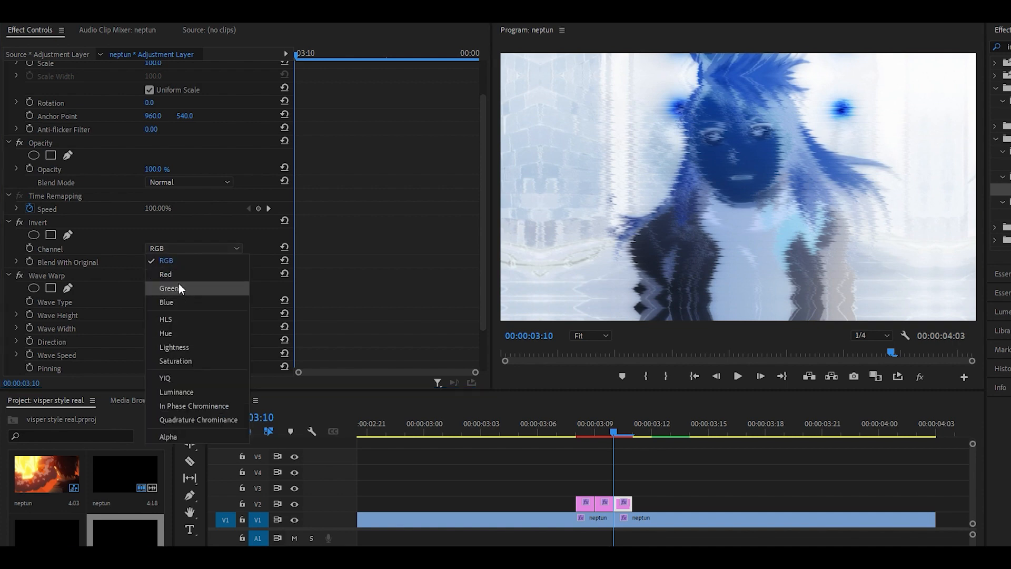
left_click(167, 302)
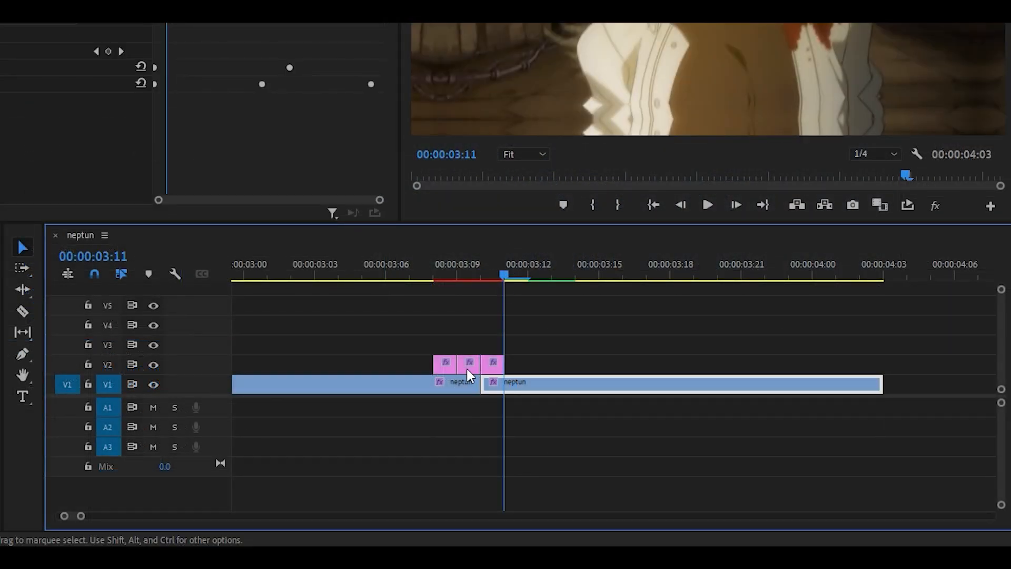
- Select an adjustment layer on V2 to copy as the fourth flash frame
left_click(445, 363)
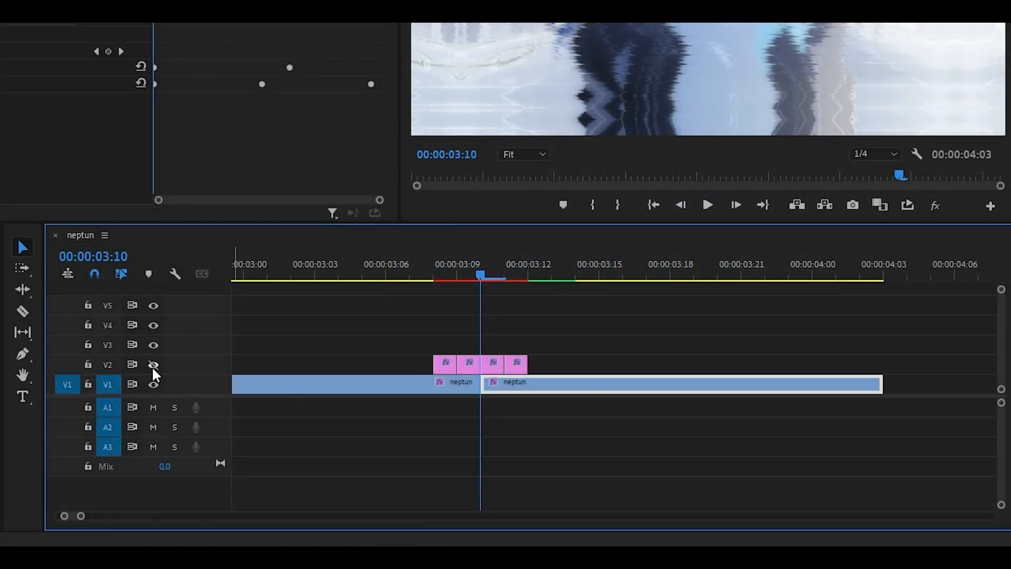
- Hide V2 and Alt-drag a one-frame piece of the clip up three frames earlier
left_click(154, 364)
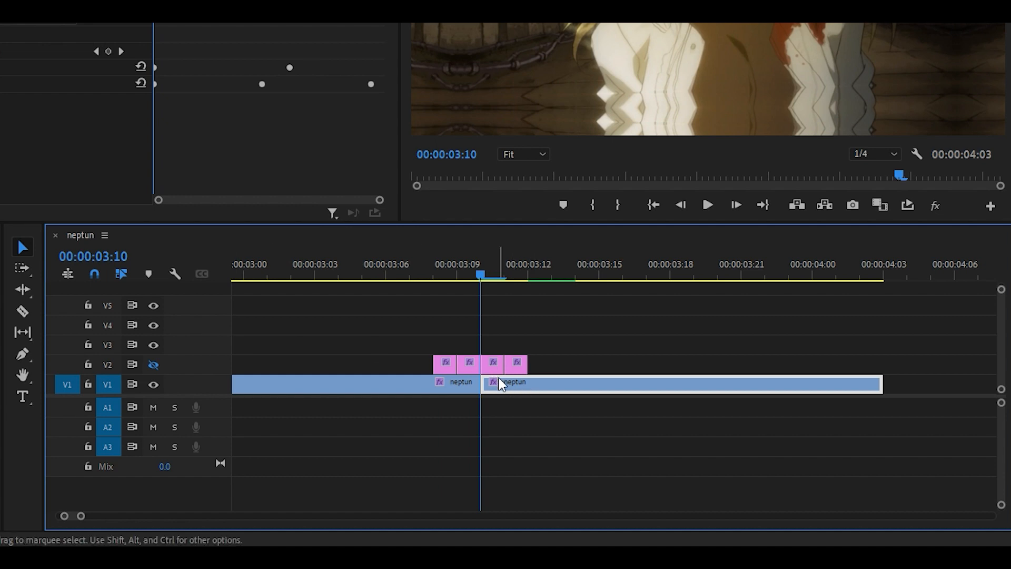
left_click(22, 312)
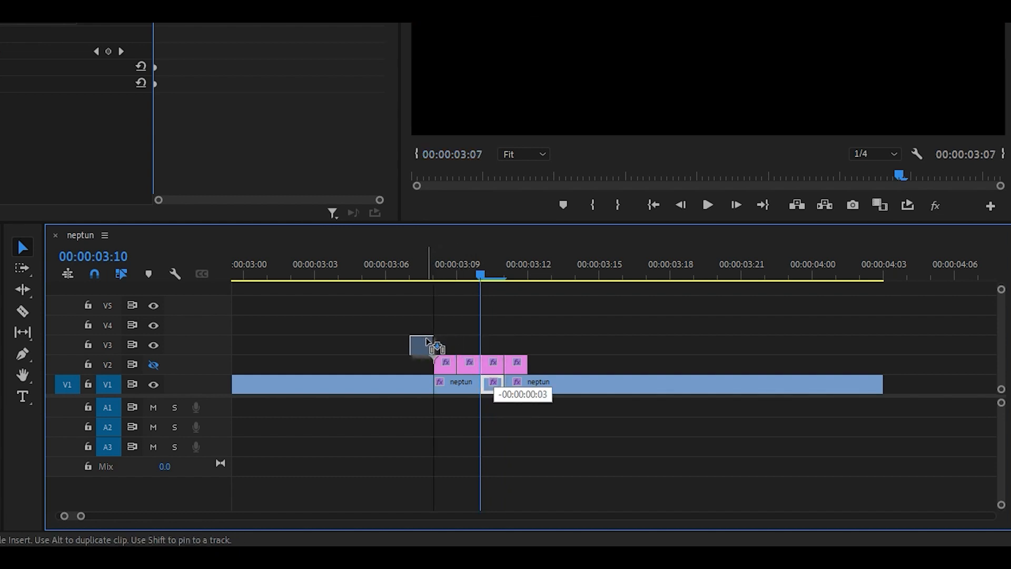
left_click_drag(423, 345, 449, 365)
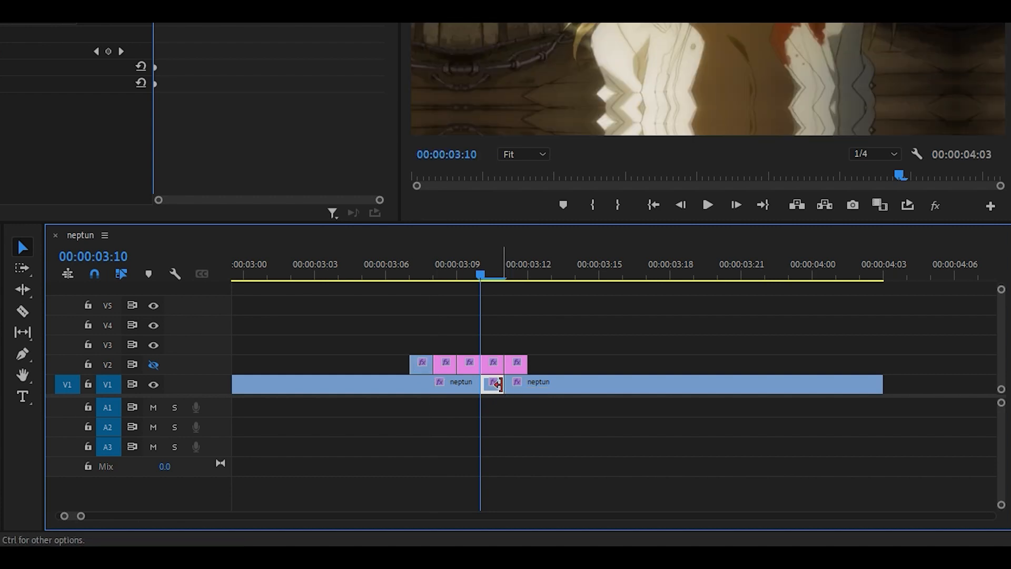
- Rejoin the split V1 clip with Join Through Edits at the extra cut
right_click(496, 382)
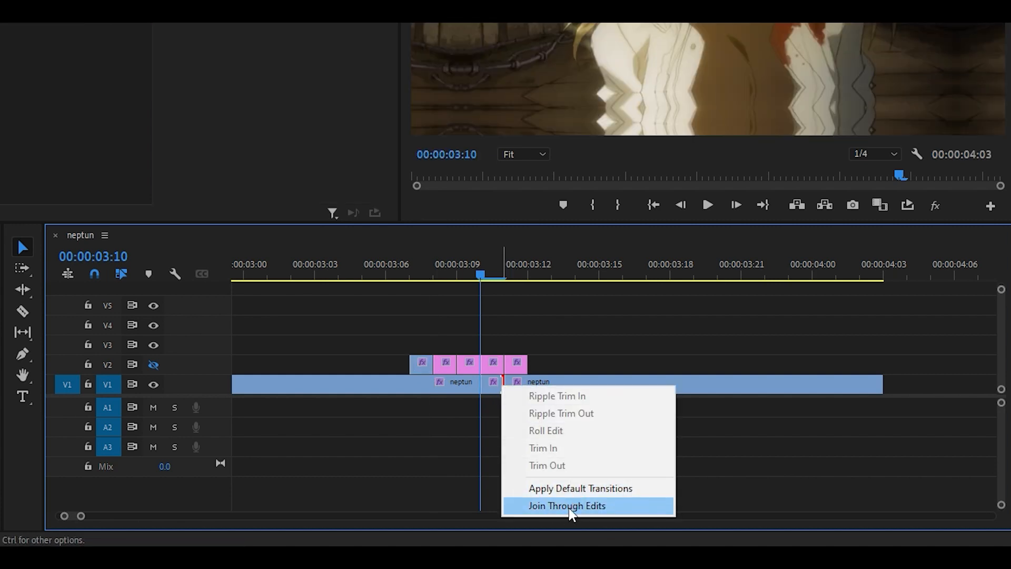
left_click(566, 505)
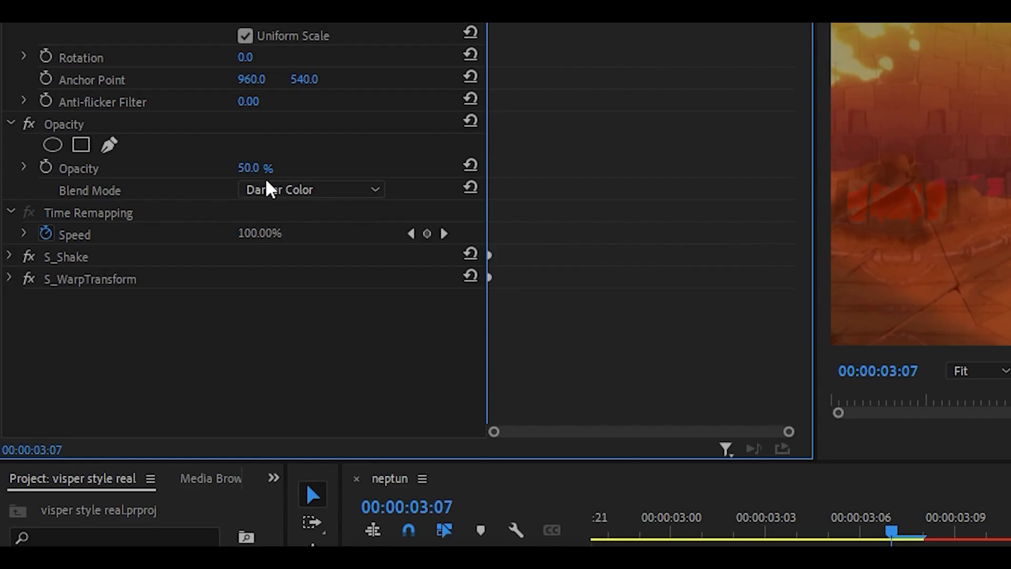
- Set the copied frame's blend mode to Darker Color at 50% opacity
left_click(310, 188)
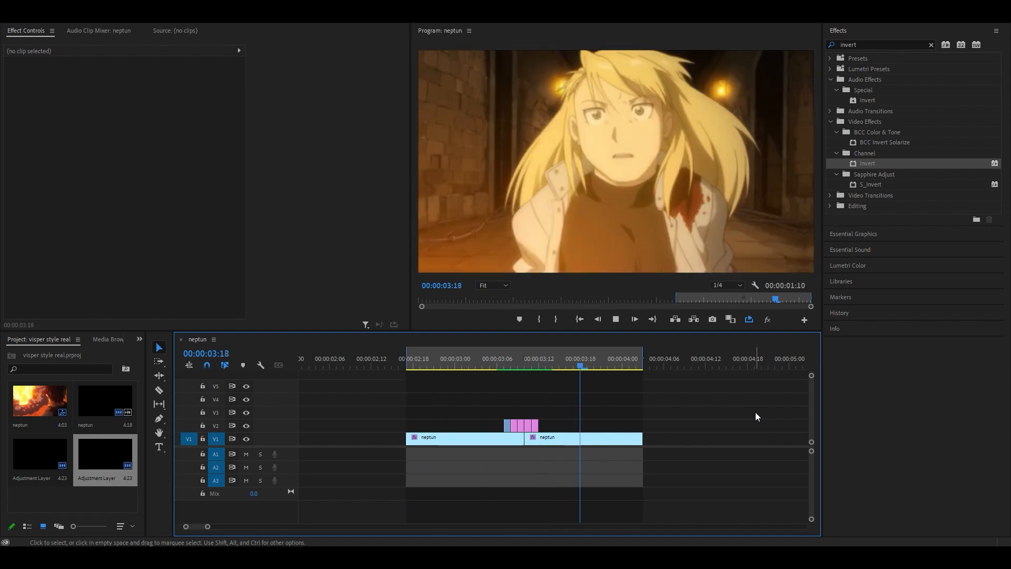
- Play the sequence from before the cut to review the fiery shot and five flash frames
left_click(441, 358)
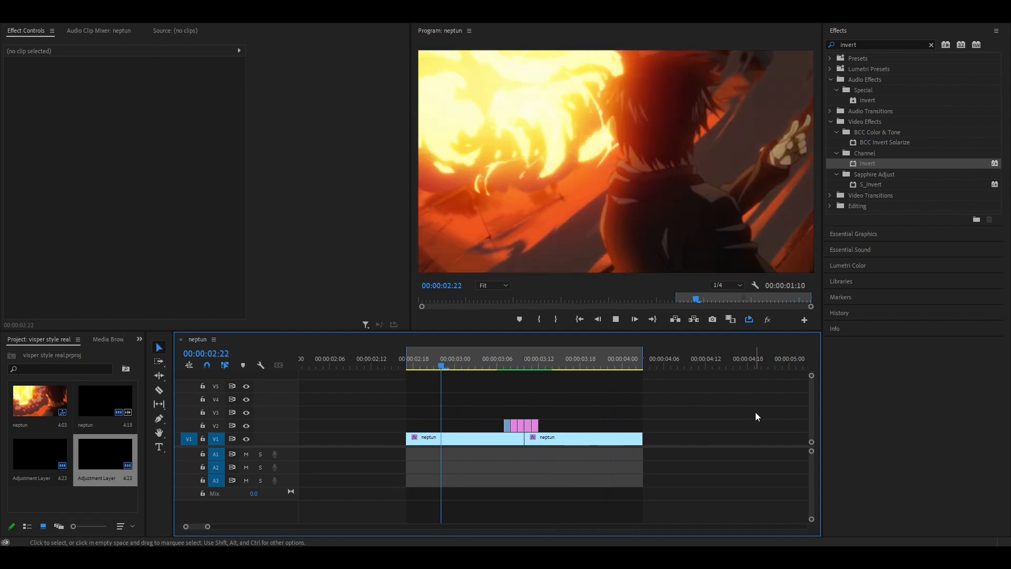